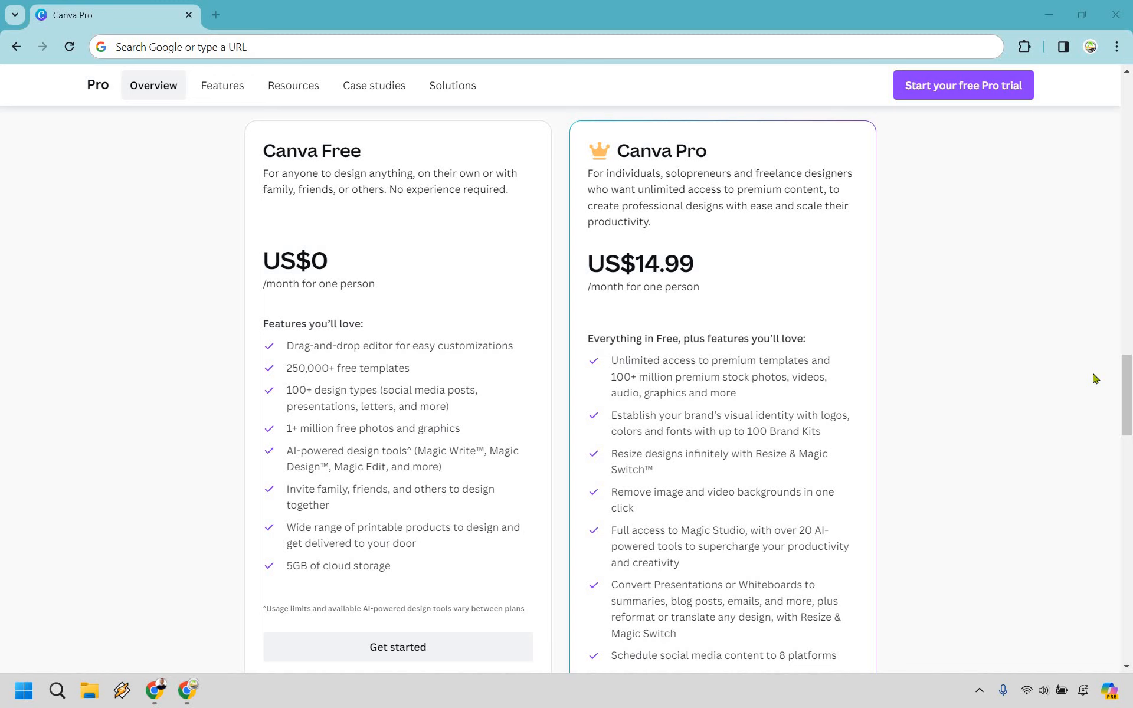
pyautogui.moveTo(725, 391)
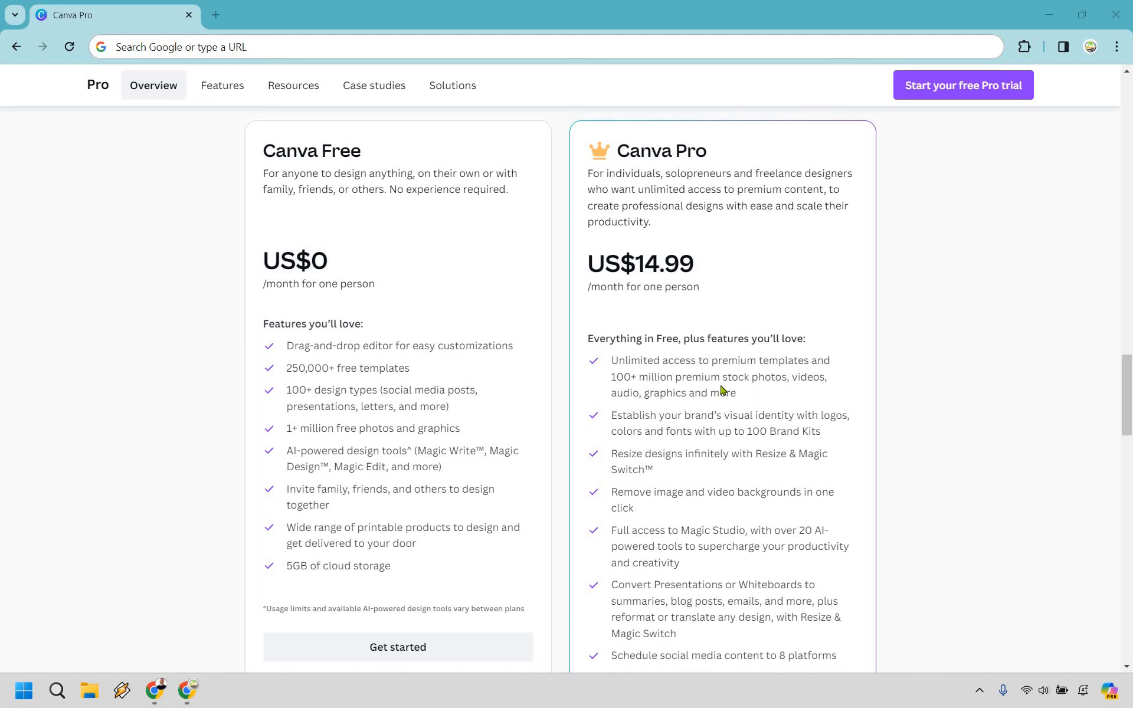
pyautogui.moveTo(1079, 340)
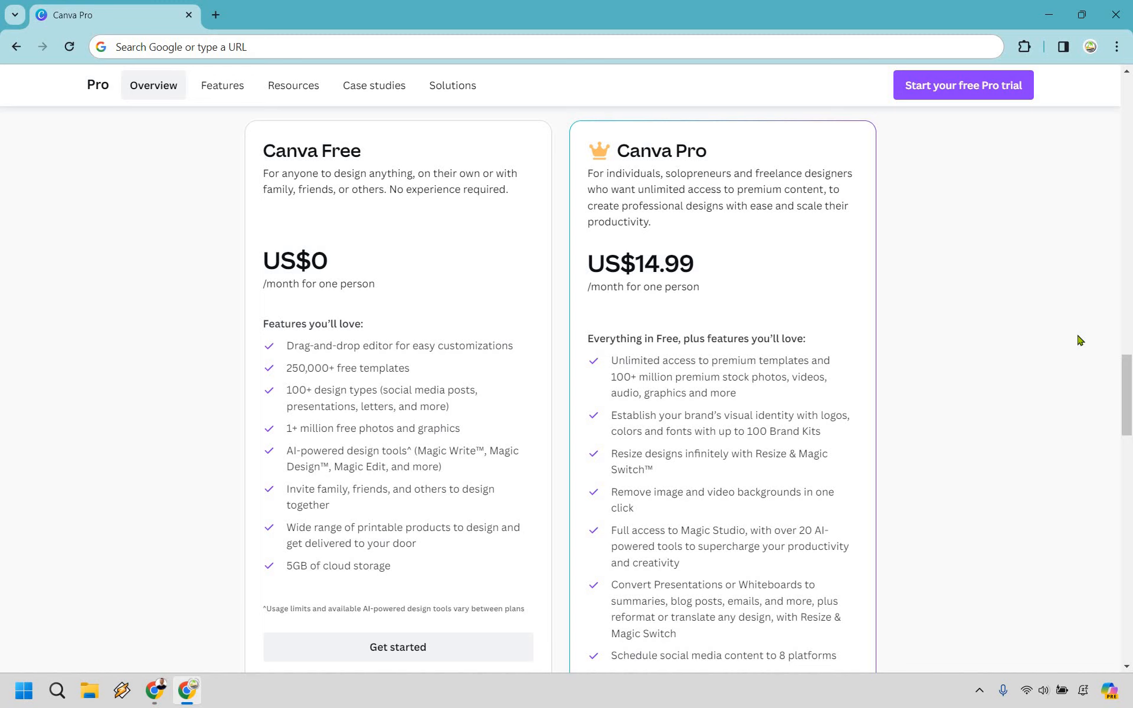
pyautogui.moveTo(679, 477)
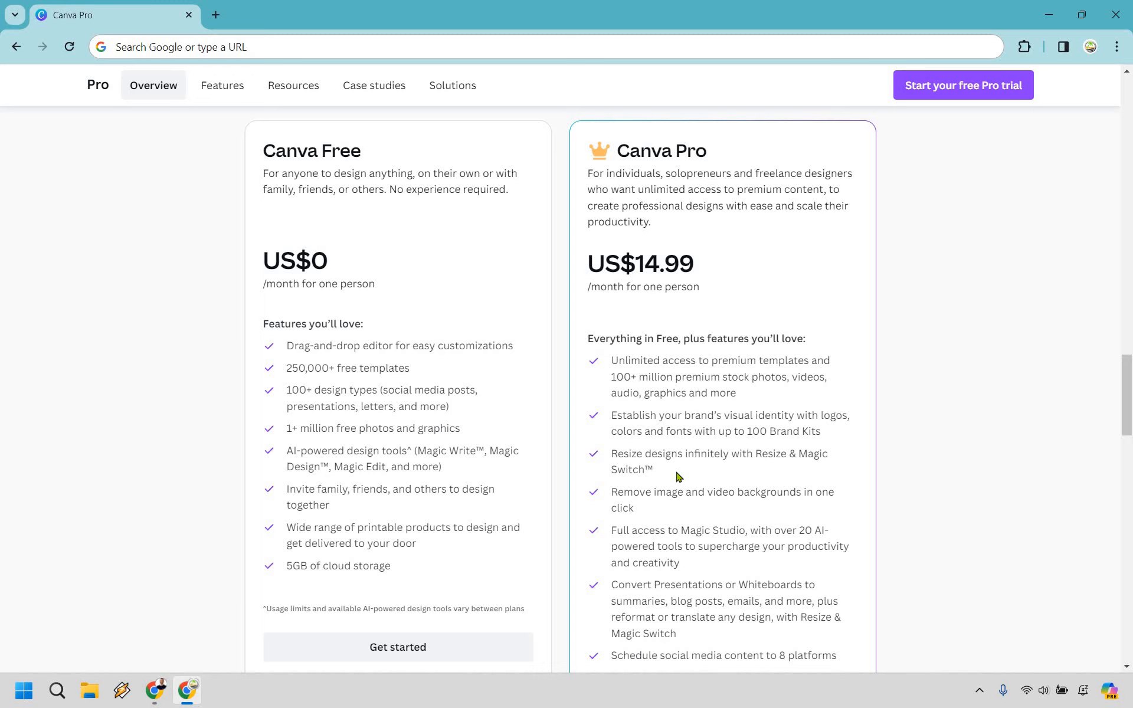
pyautogui.moveTo(669, 487)
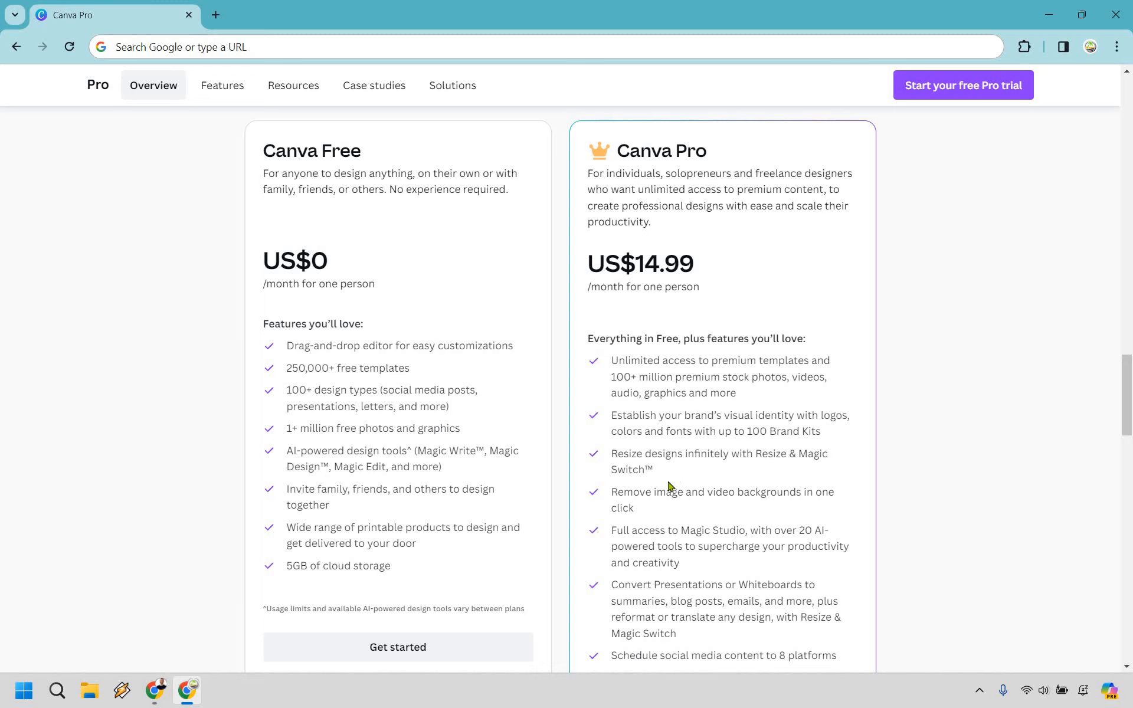
pyautogui.moveTo(659, 508)
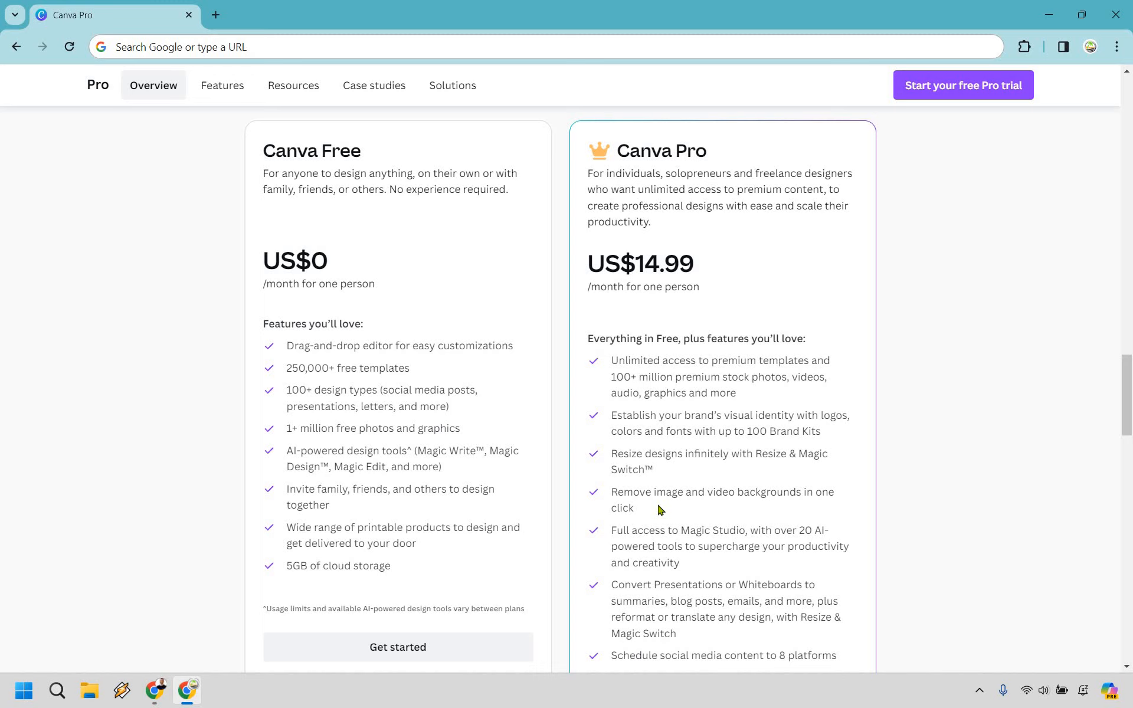
pyautogui.scroll(-3)
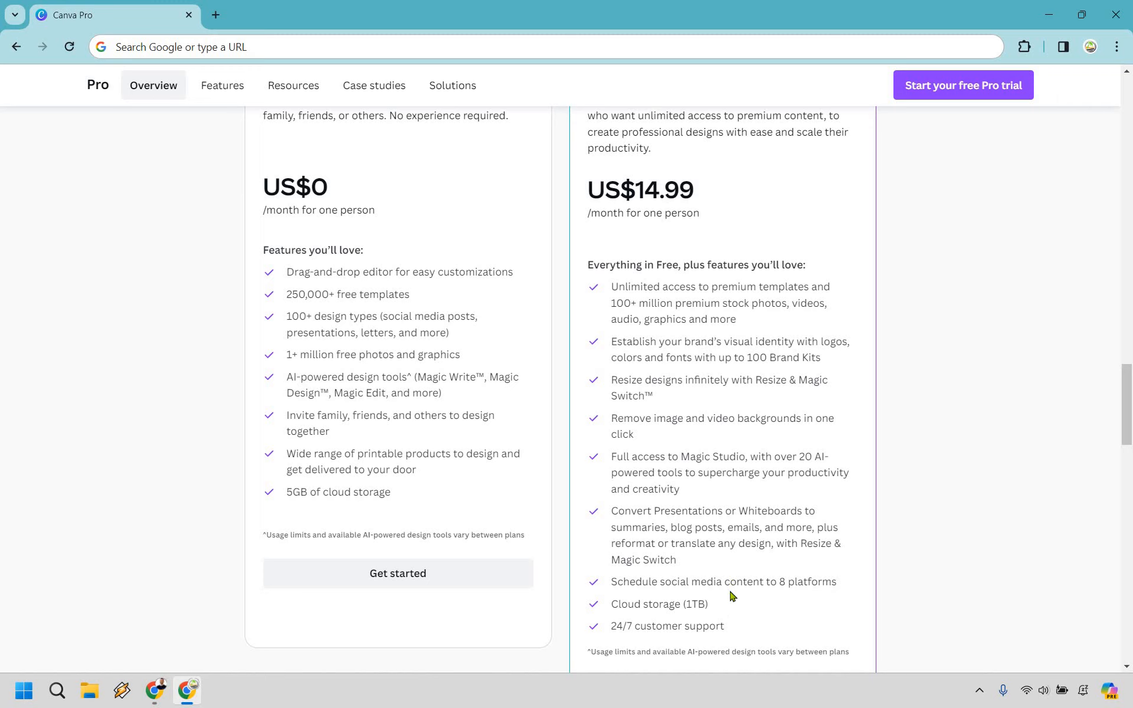
pyautogui.moveTo(738, 609)
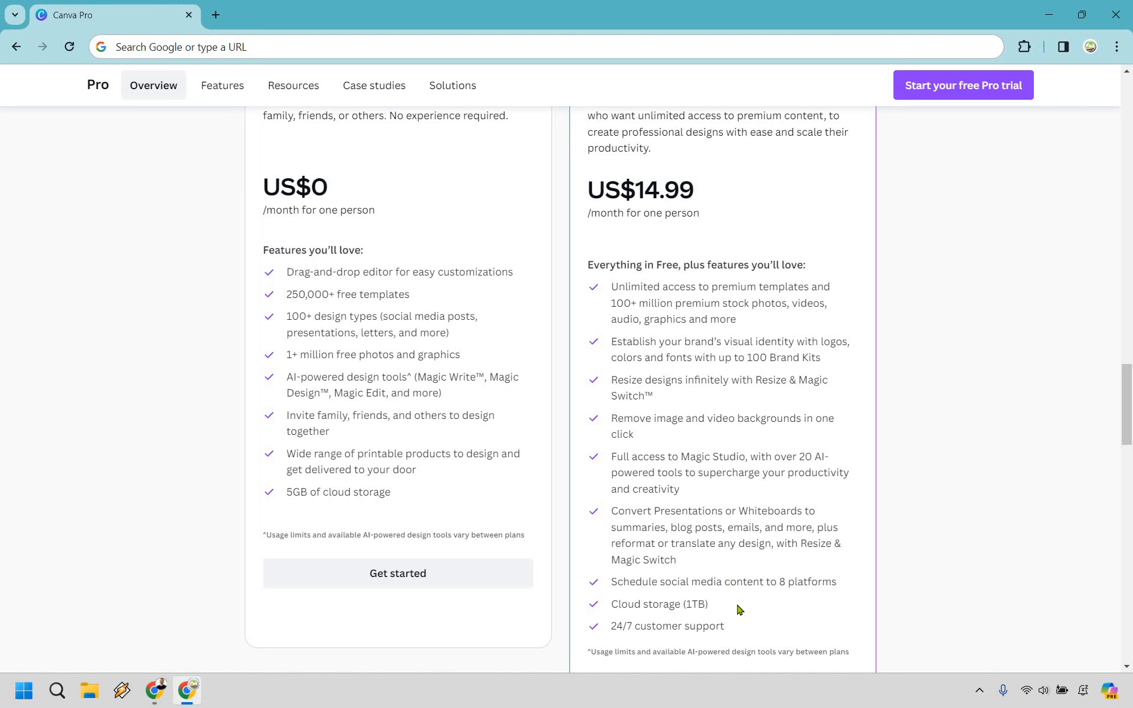
pyautogui.moveTo(741, 633)
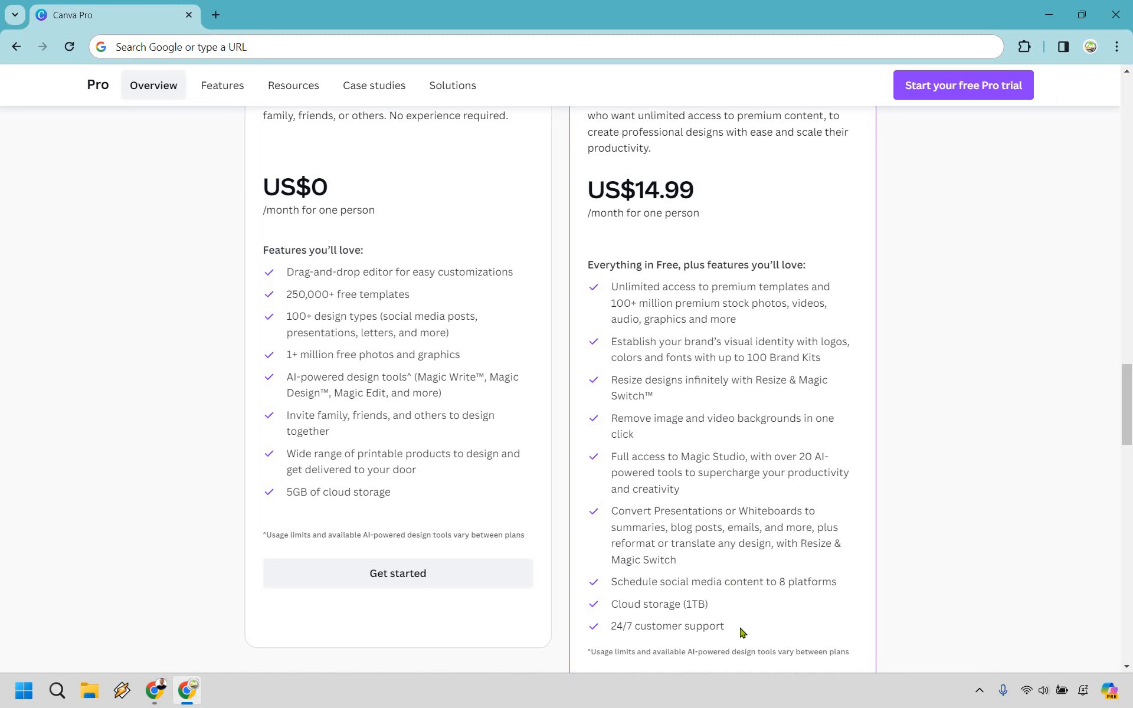
pyautogui.moveTo(1003, 547)
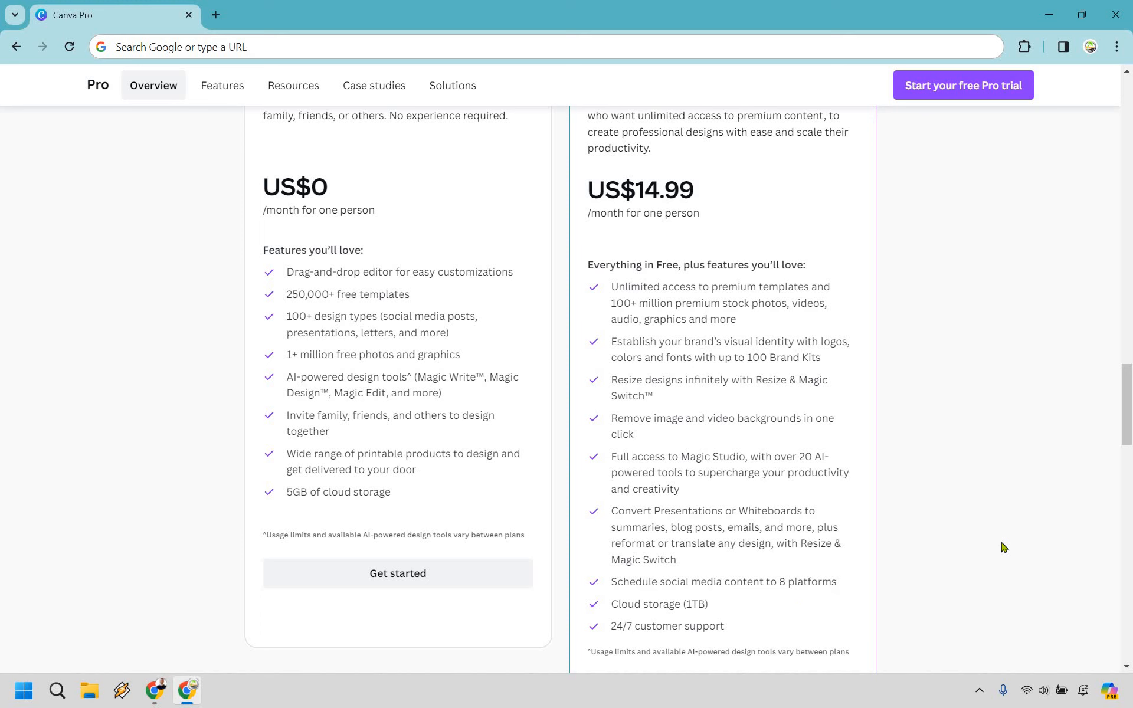
pyautogui.scroll(3)
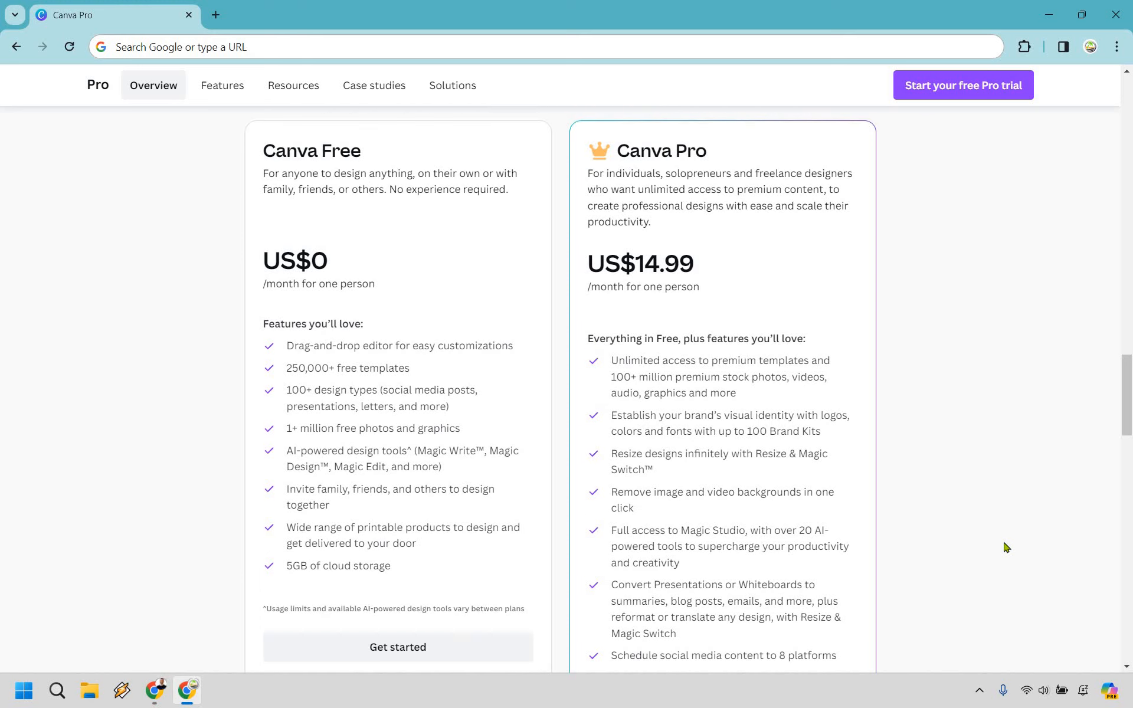
pyautogui.scroll(3)
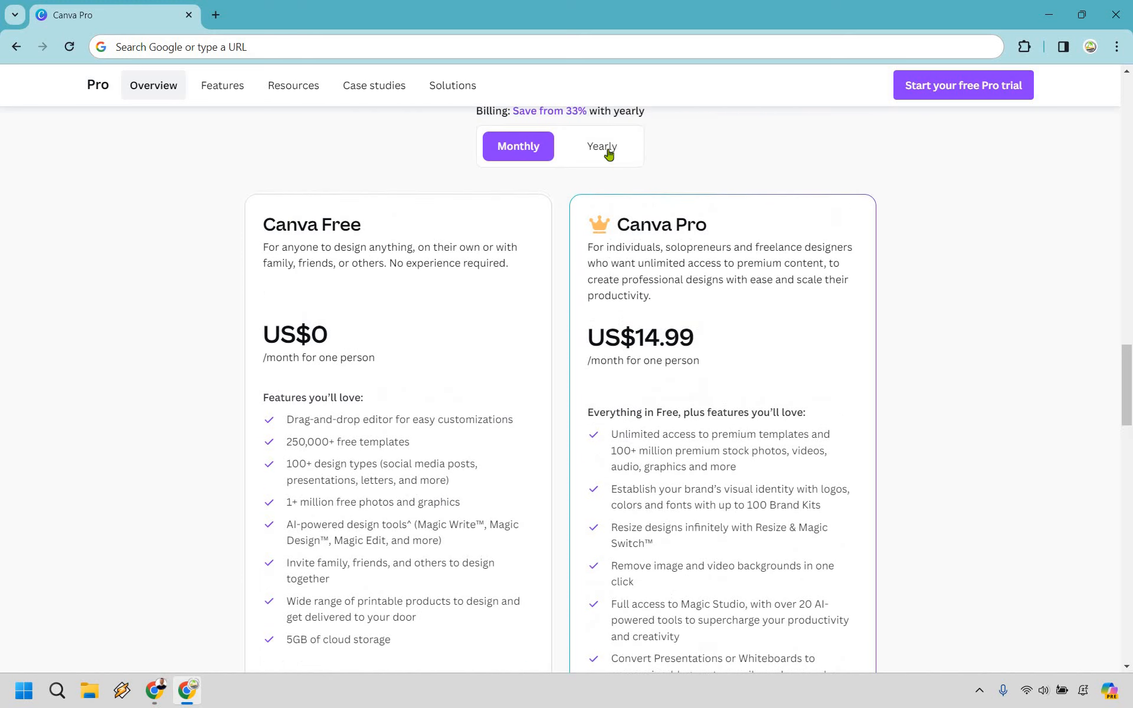
pyautogui.click(601, 146)
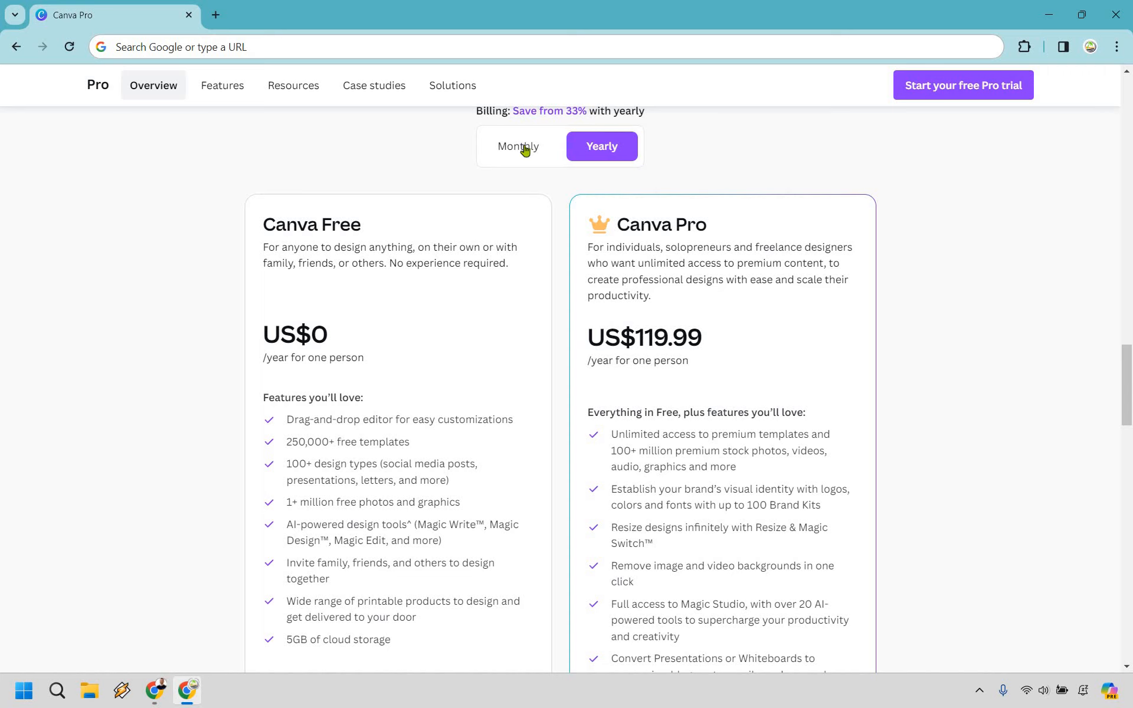
pyautogui.click(517, 146)
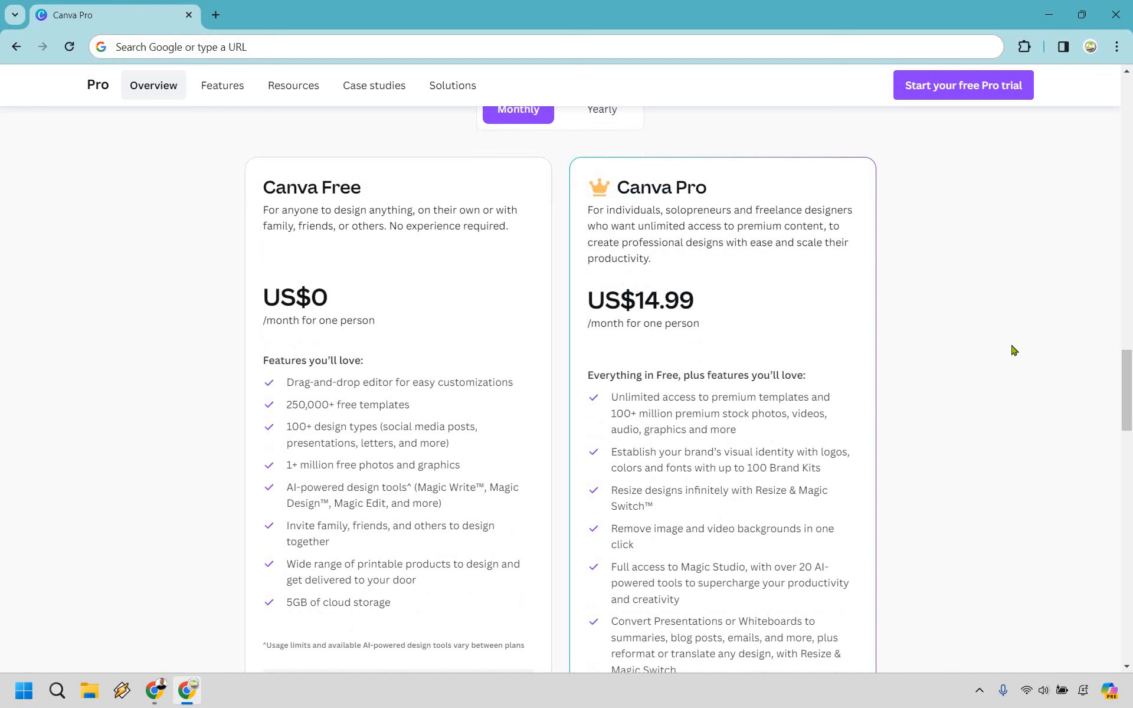
pyautogui.scroll(-3)
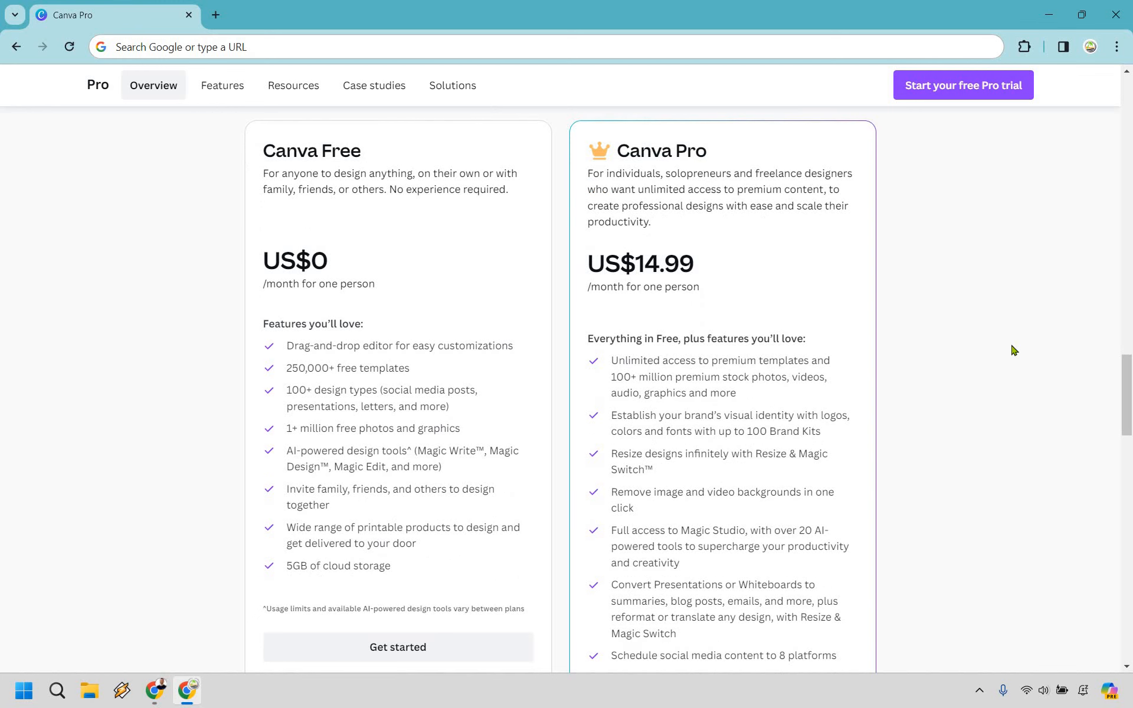